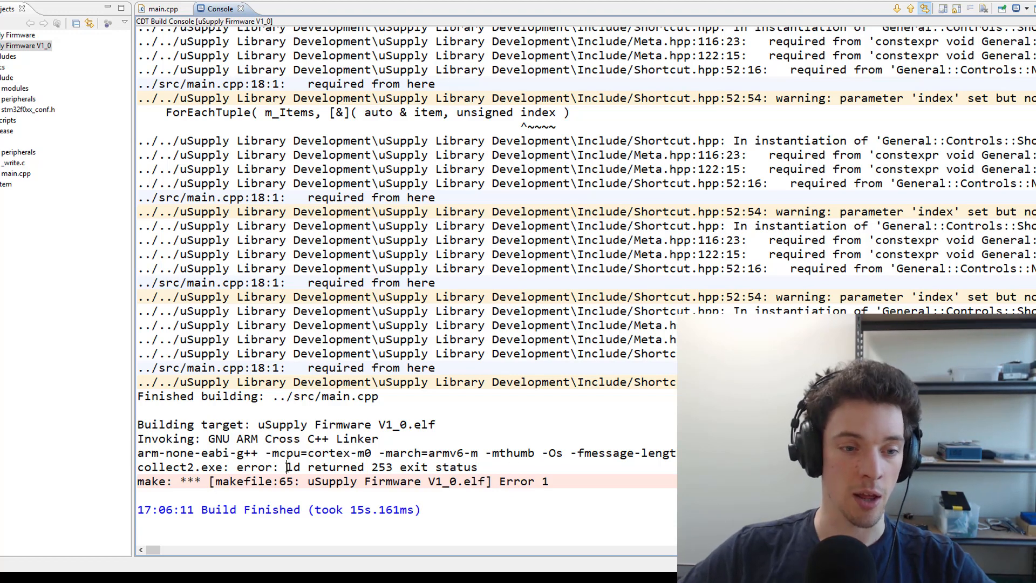
- Expand the two hidden comments and highlight the 'This is definitely a linker bug' reply
drag(286, 467, 441, 467)
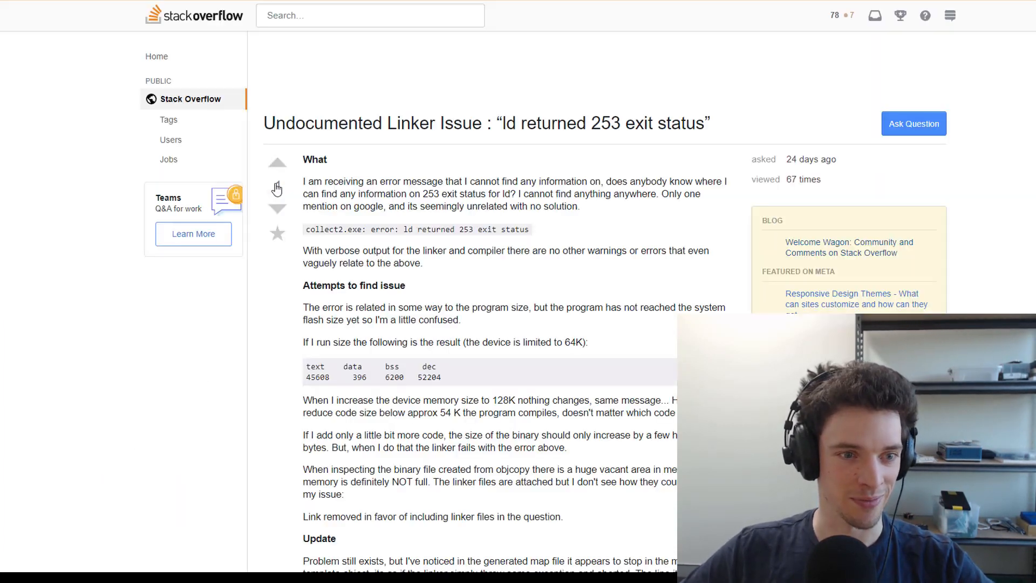
scroll(down, 3)
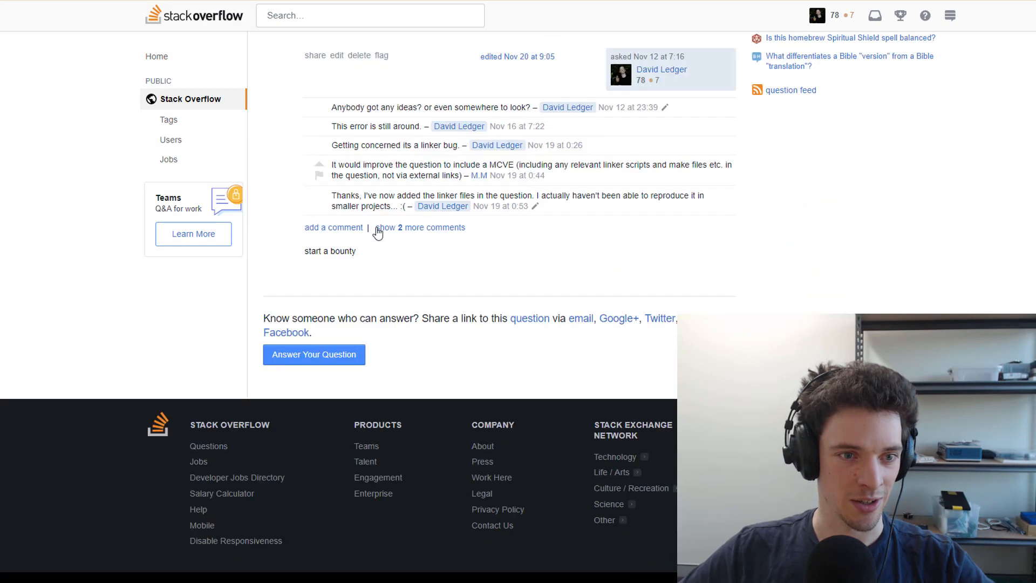
click(420, 227)
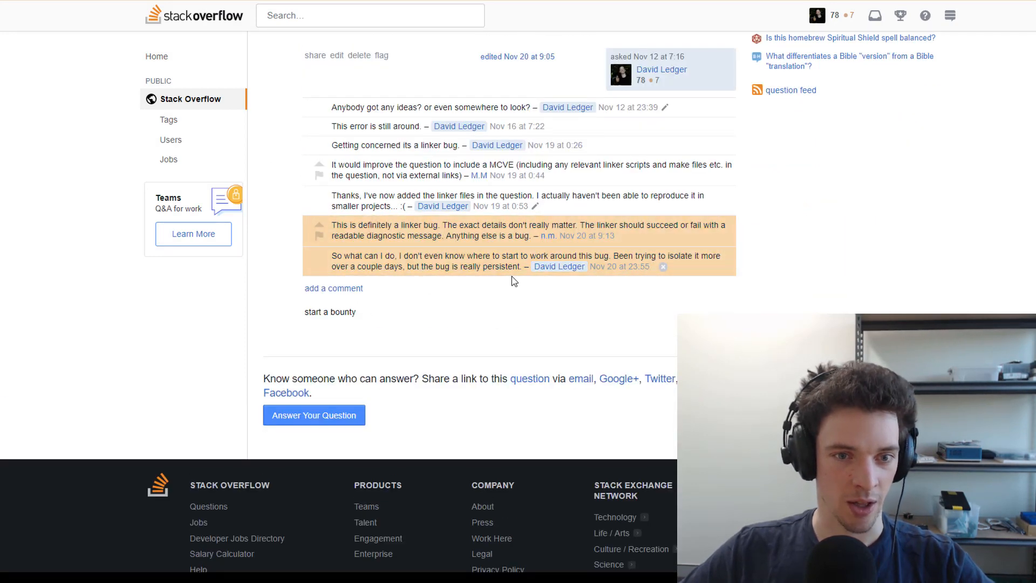
drag(355, 224, 531, 235)
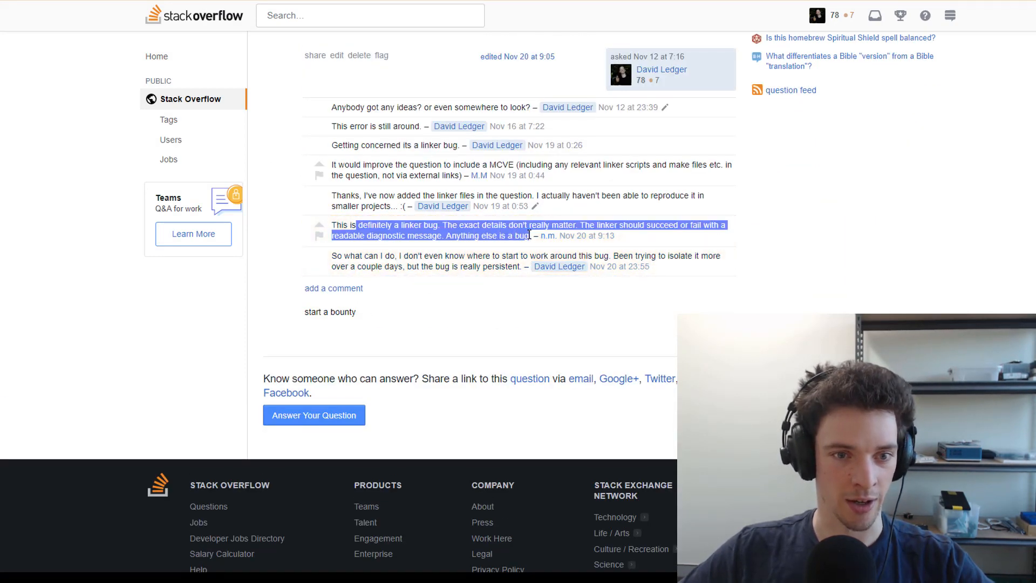
click(450, 301)
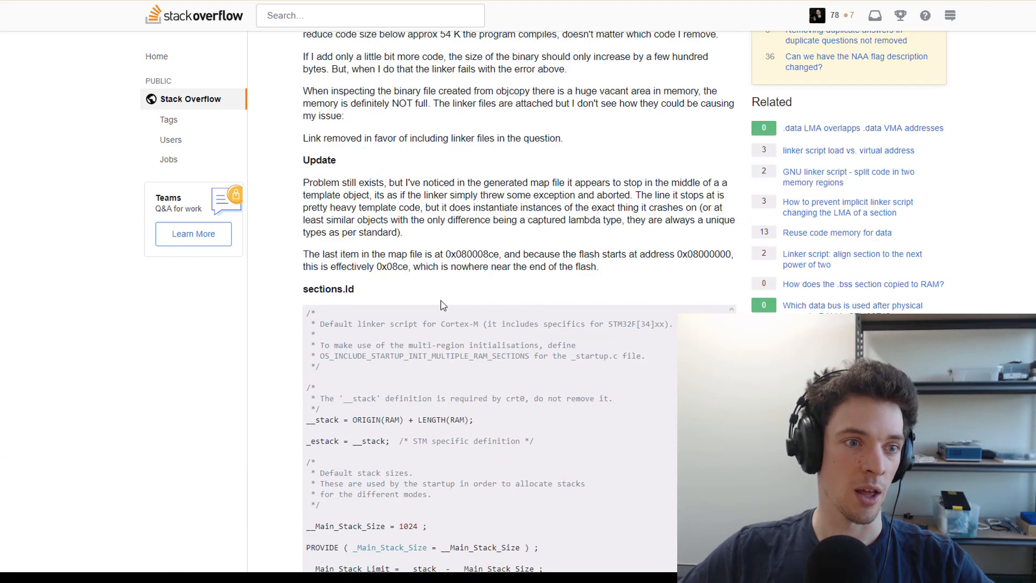
scroll(down, 3)
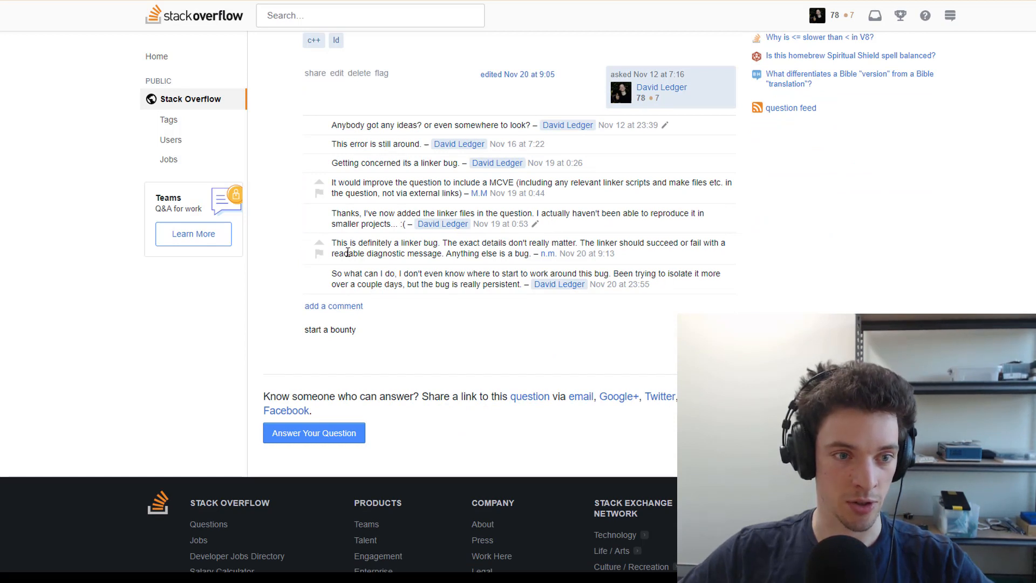
drag(332, 243, 522, 253)
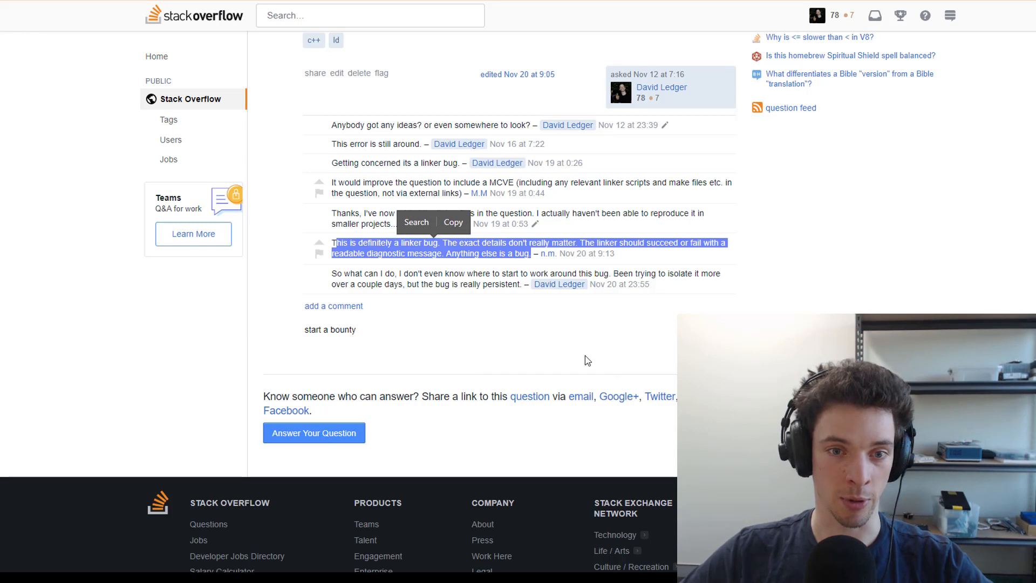
mouse_move(564, 330)
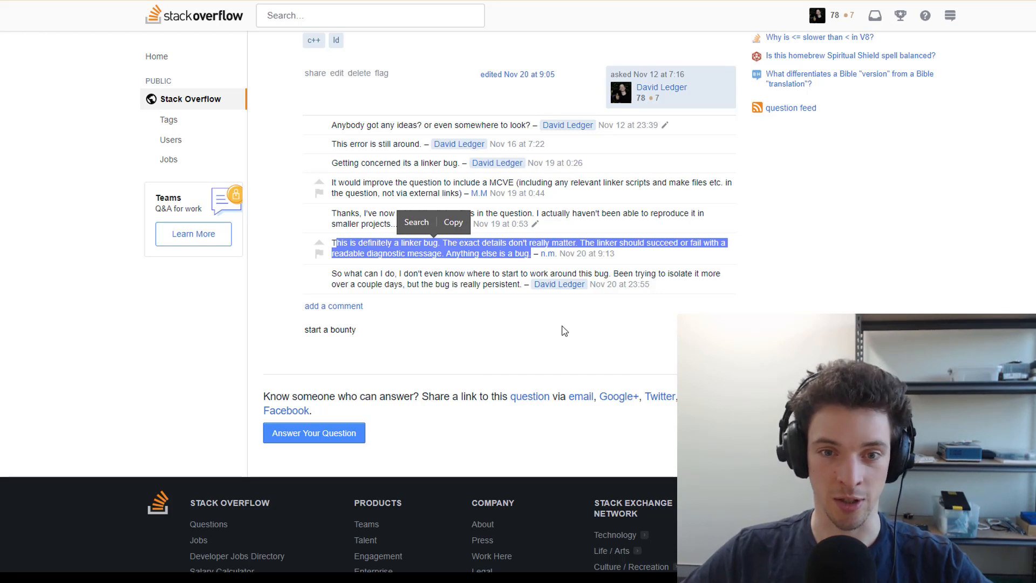
mouse_move(563, 314)
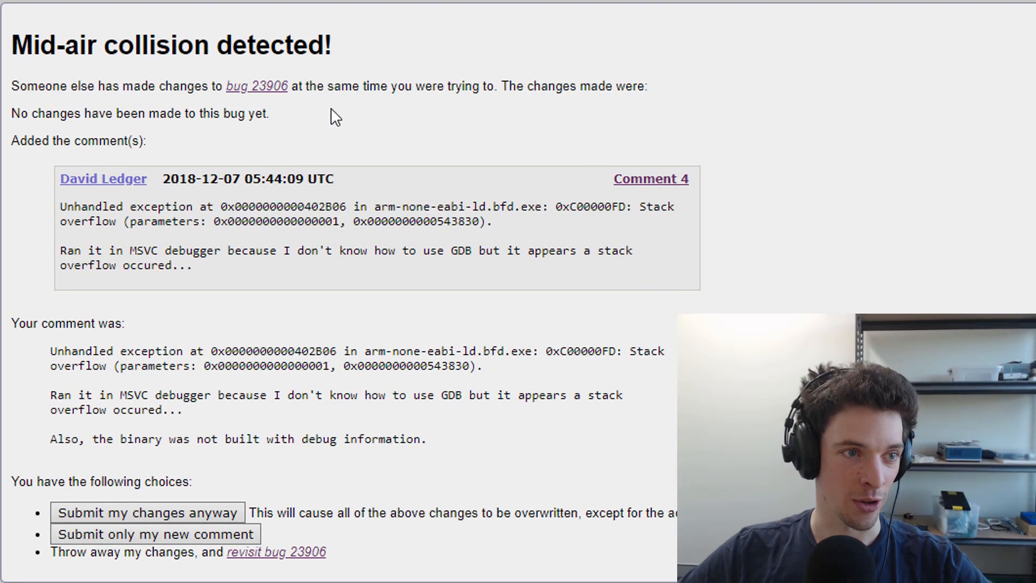
- Return to bug 23906 and scroll to its original report on ld's 253 exit status
click(275, 553)
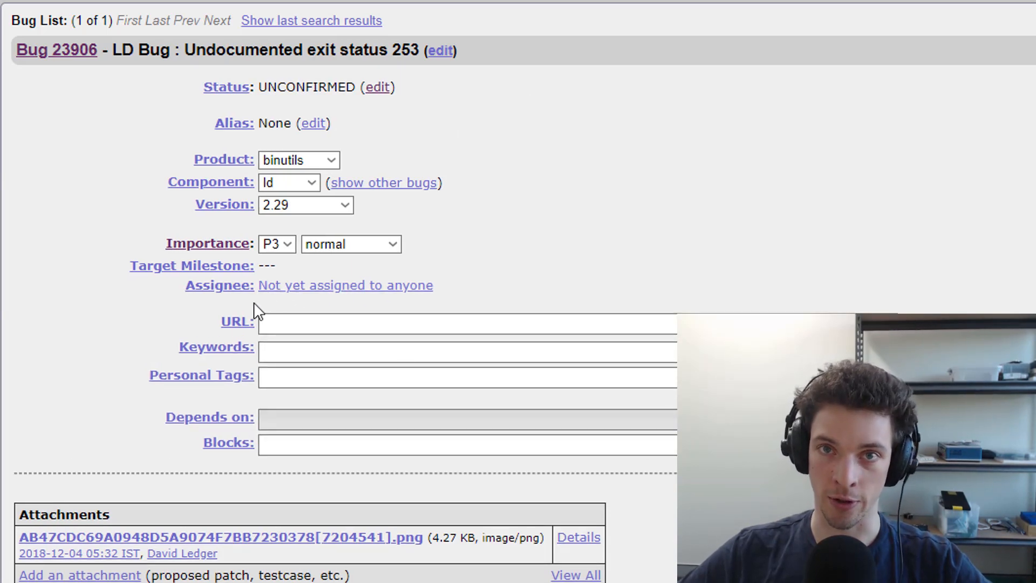
scroll(down, 3)
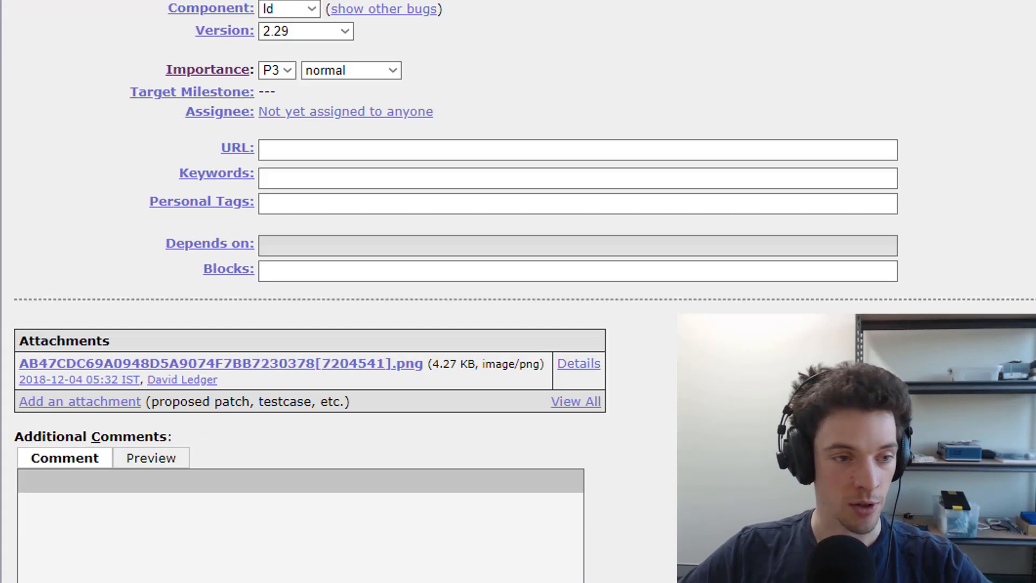
scroll(down, 3)
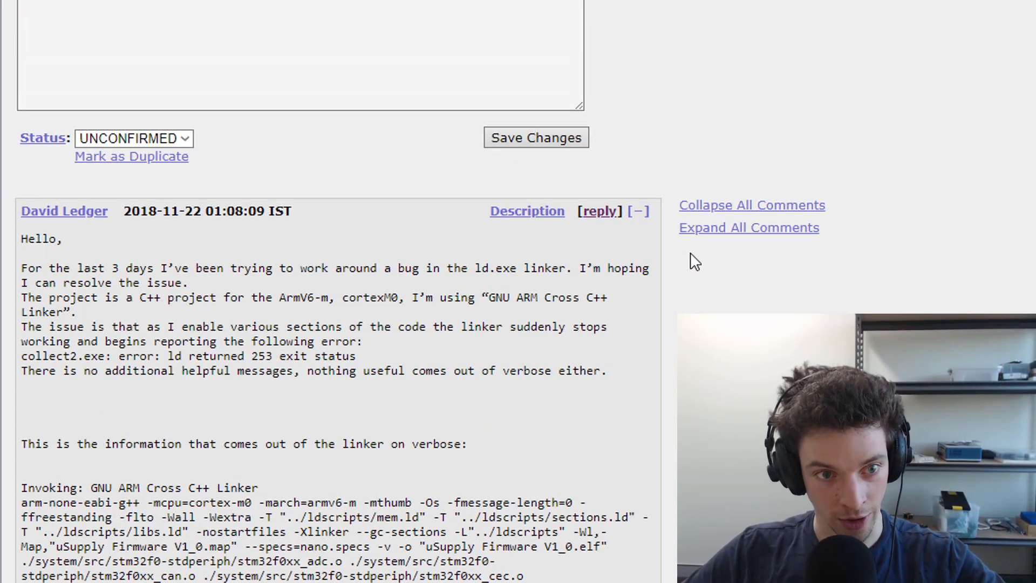
scroll(down, 3)
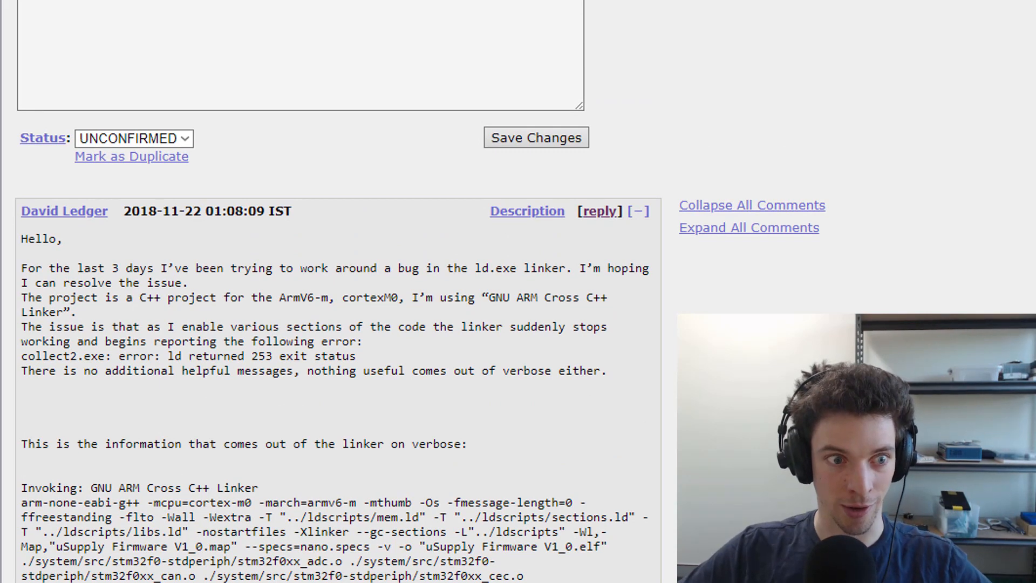
mouse_move(223, 475)
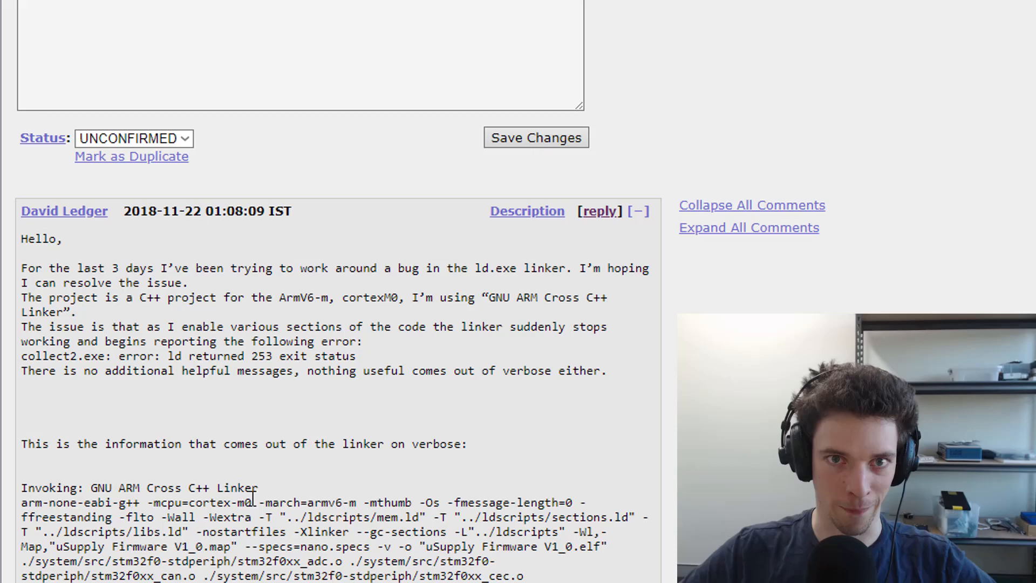
scroll(down, 3)
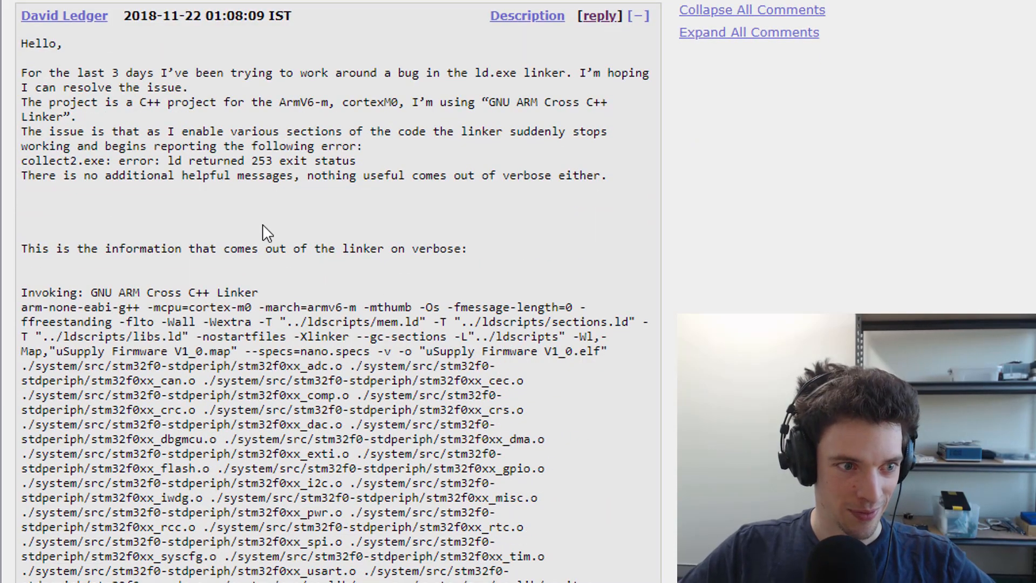
scroll(down, 3)
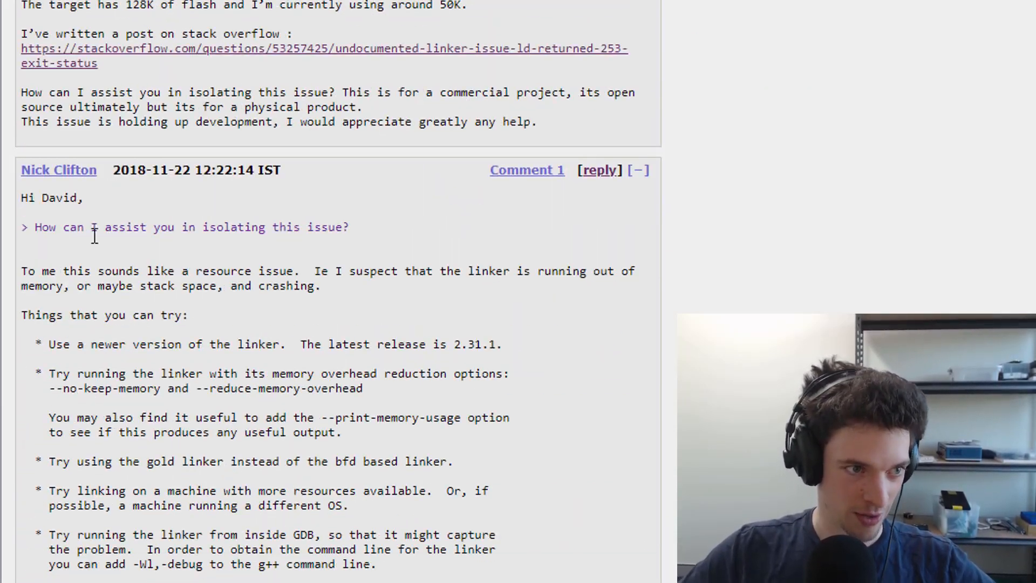
scroll(down, 3)
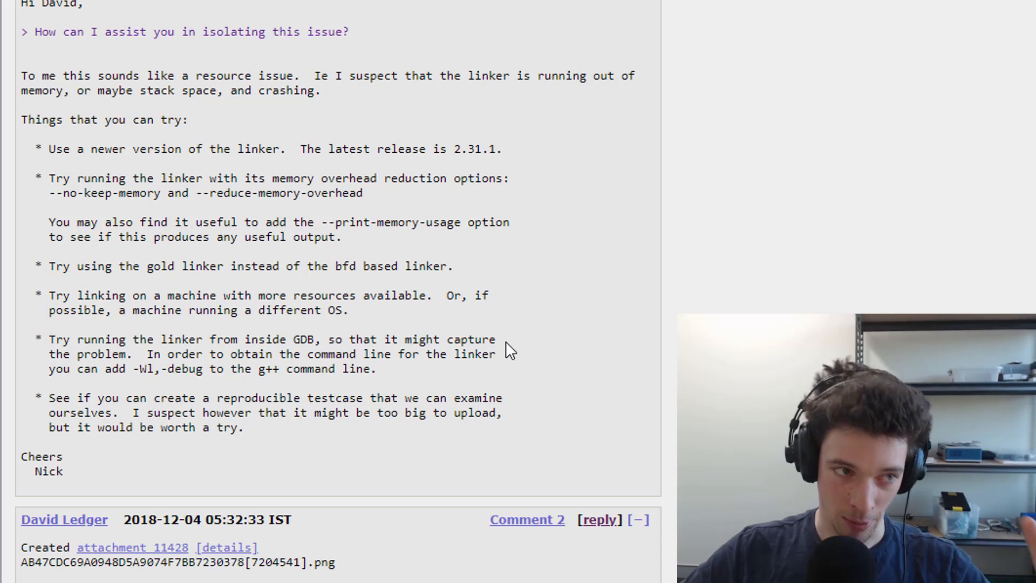
drag(40, 74, 321, 90)
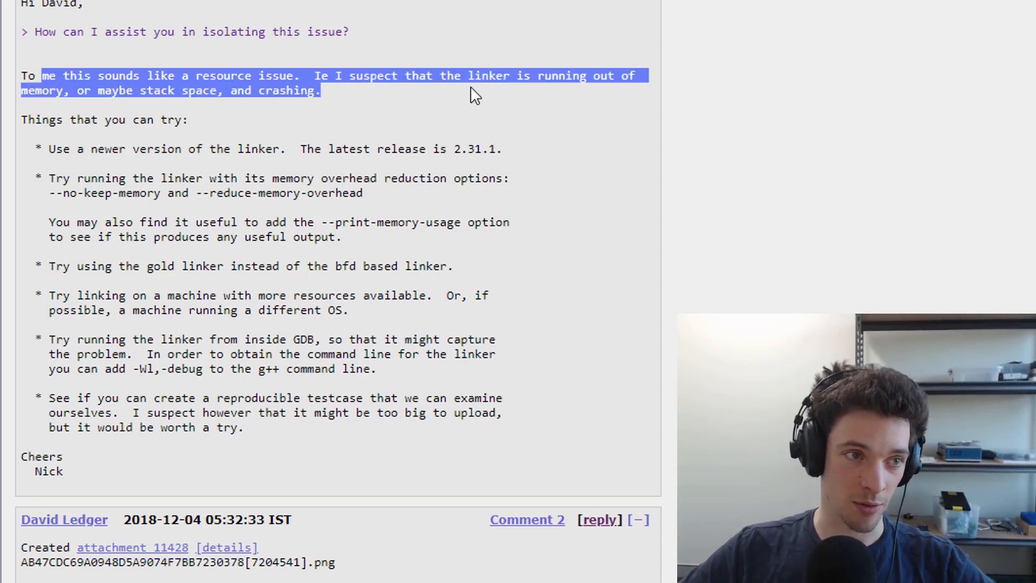
click(252, 140)
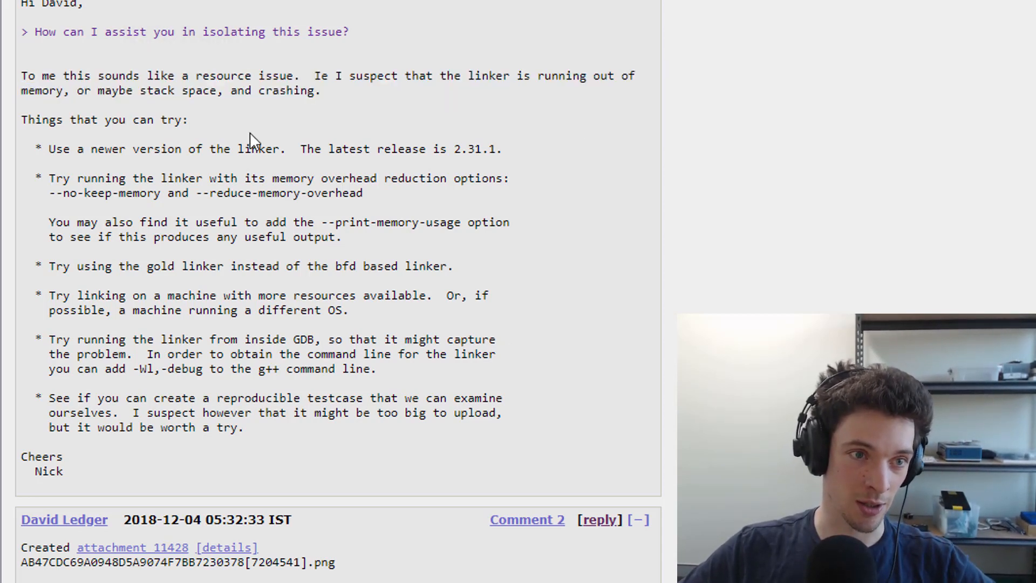
drag(76, 91, 321, 91)
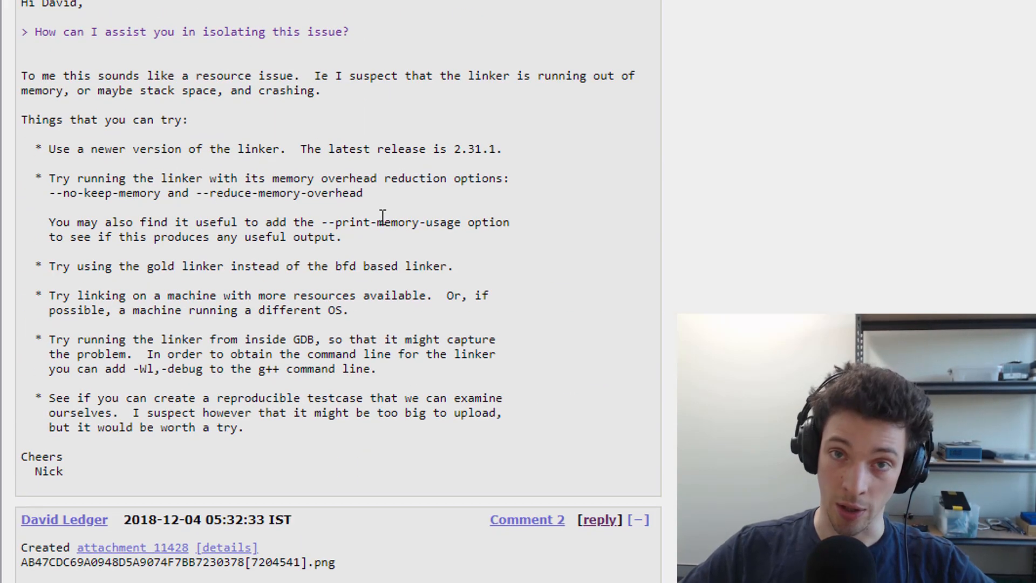
scroll(down, 3)
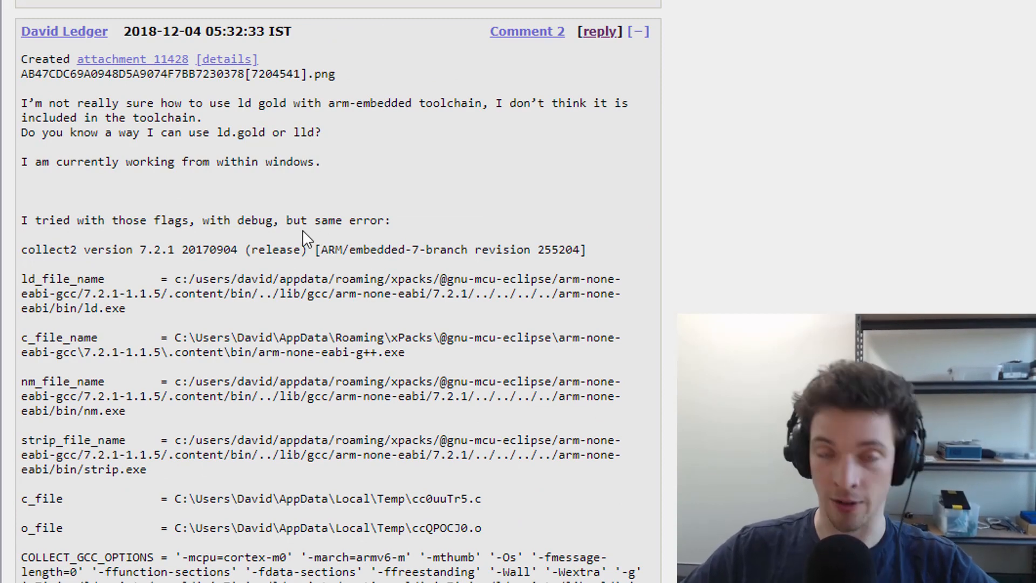
scroll(down, 3)
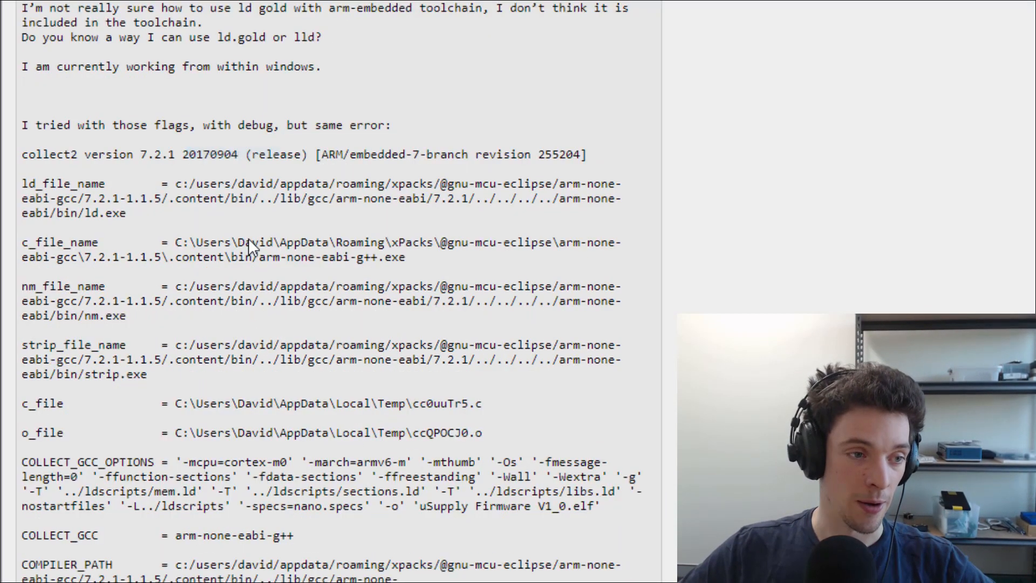
scroll(down, 3)
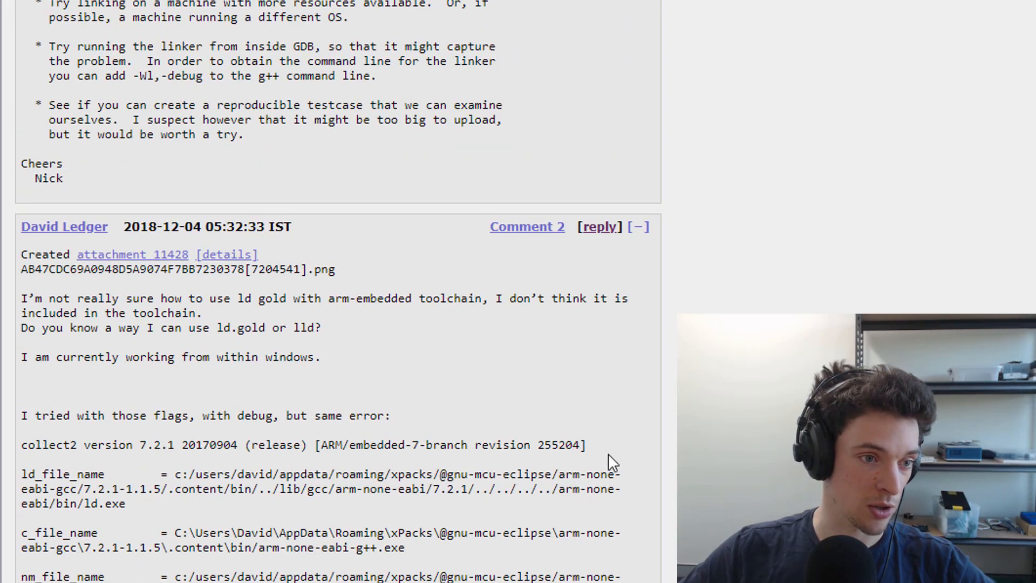
scroll(down, 3)
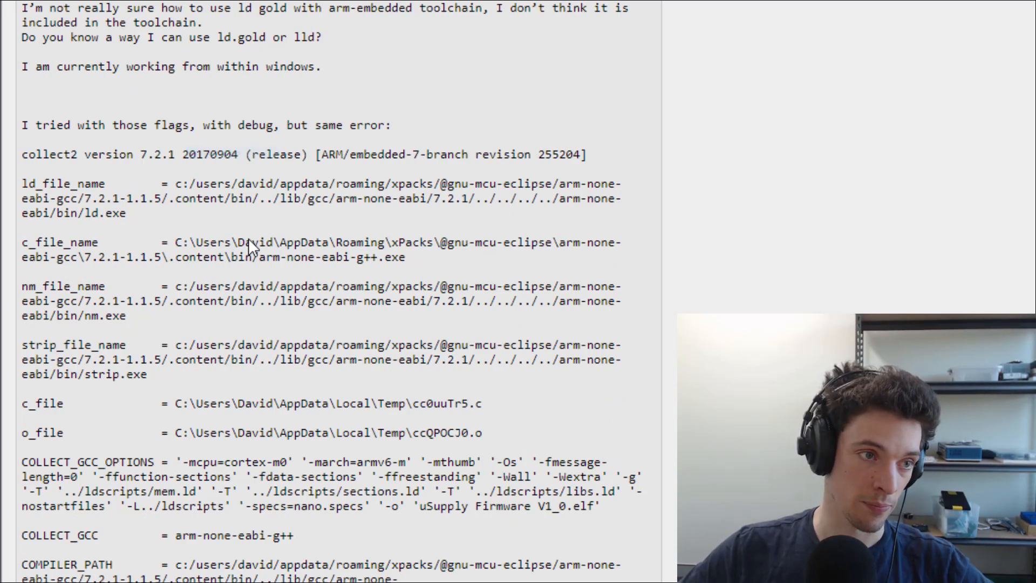
scroll(down, 3)
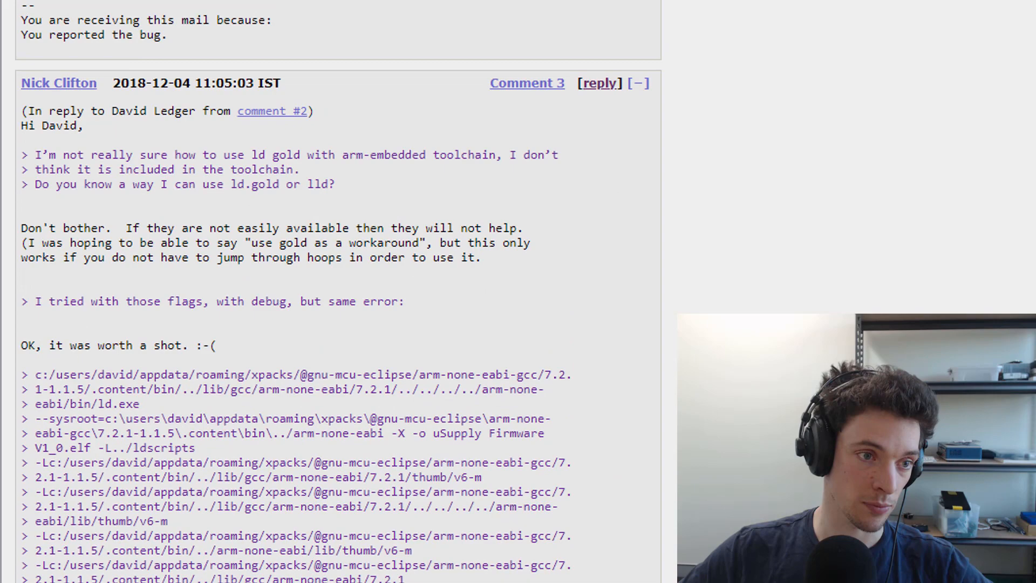
scroll(down, 3)
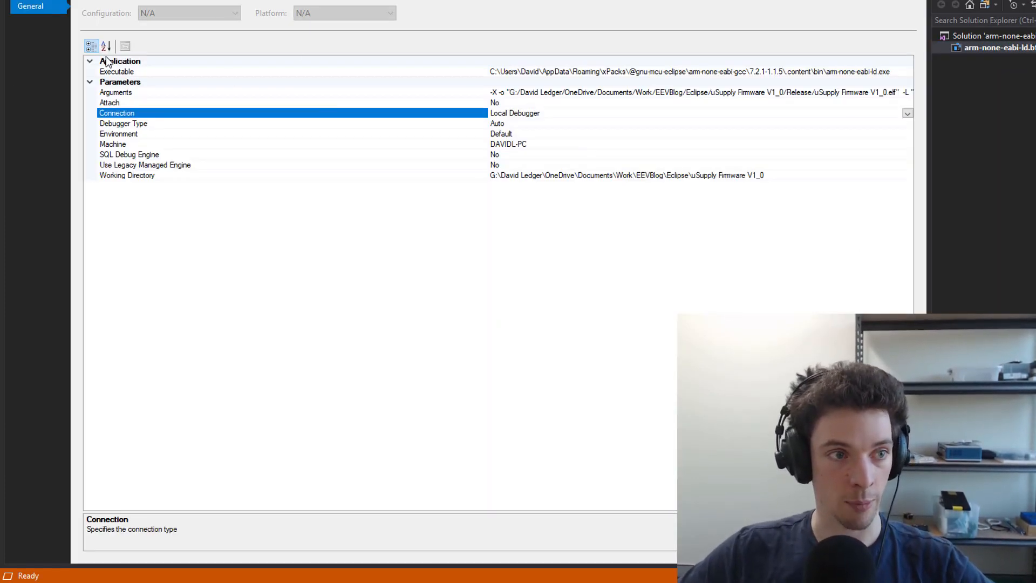
click(115, 93)
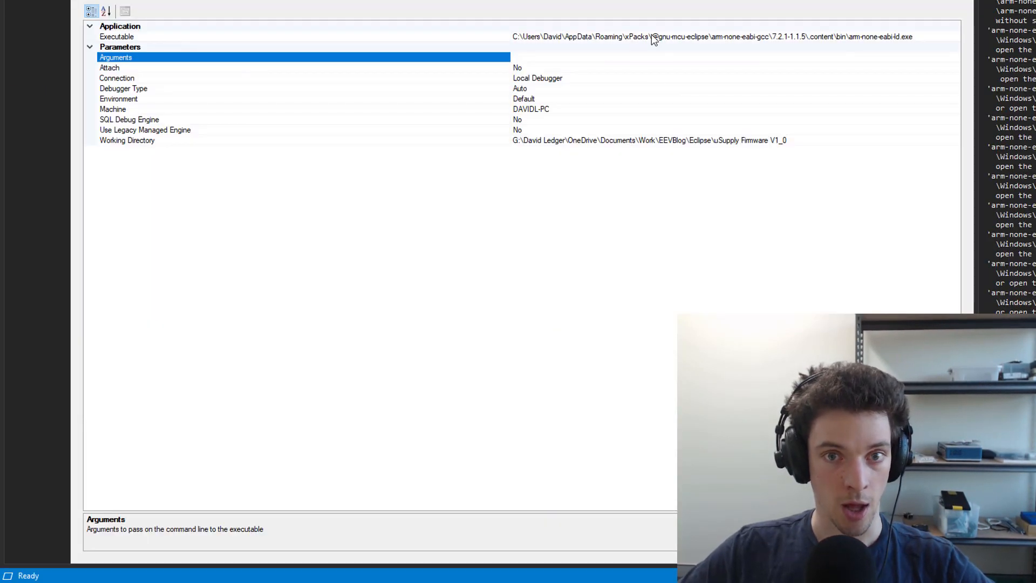
click(118, 36)
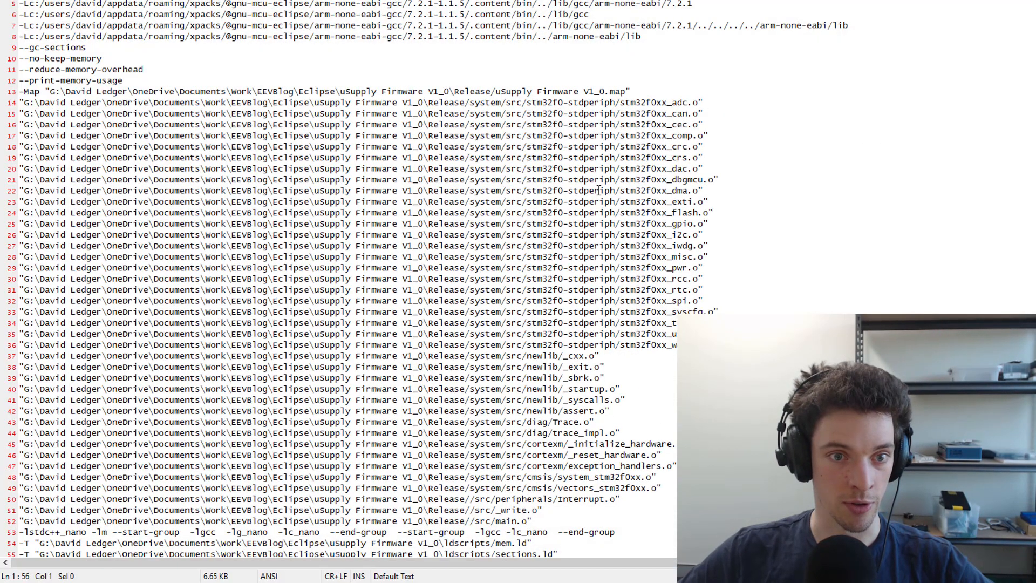
- Select all linker arguments in the Notepad++ arguments file
key(ctrl+a)
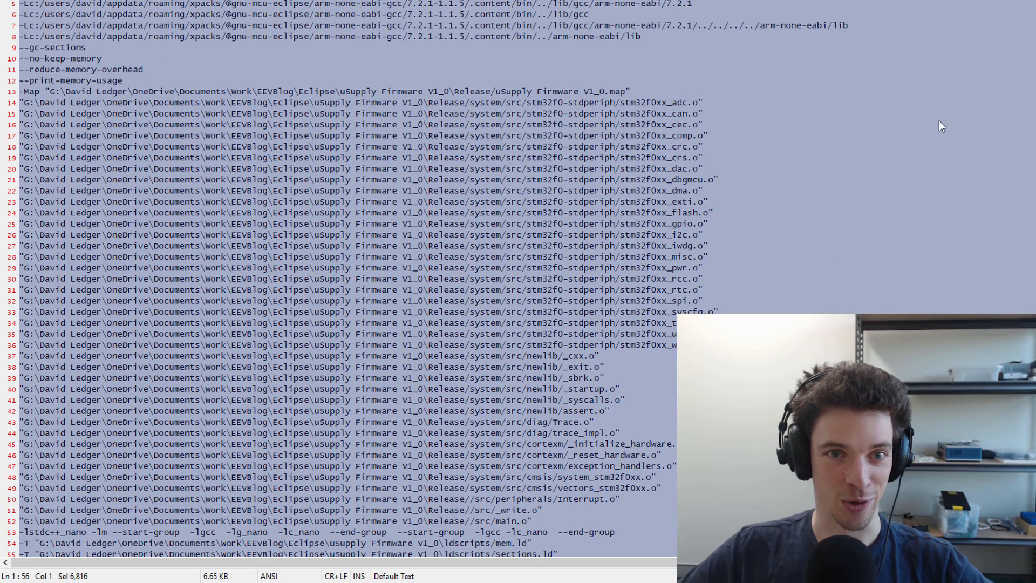
click(901, 118)
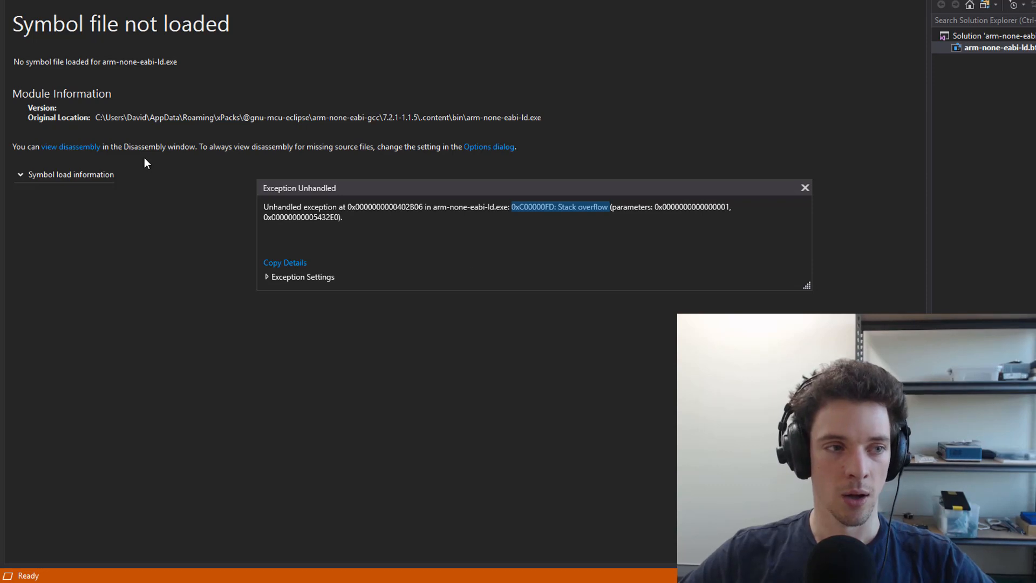
mouse_move(575, 11)
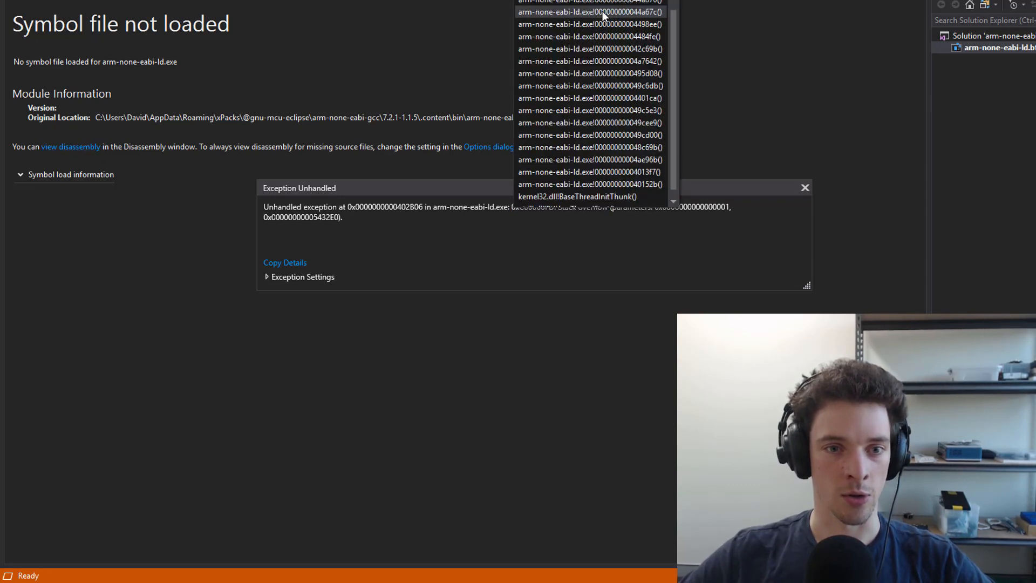
- Expand Symbol load information on the stack overflow exception, then go to the crash address disassembly
scroll(down, 3)
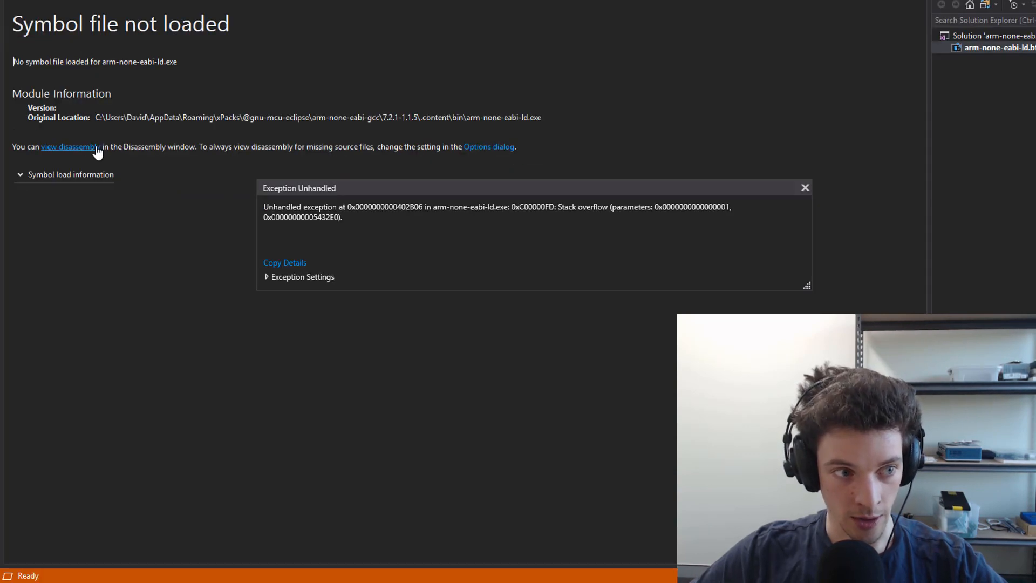
click(21, 174)
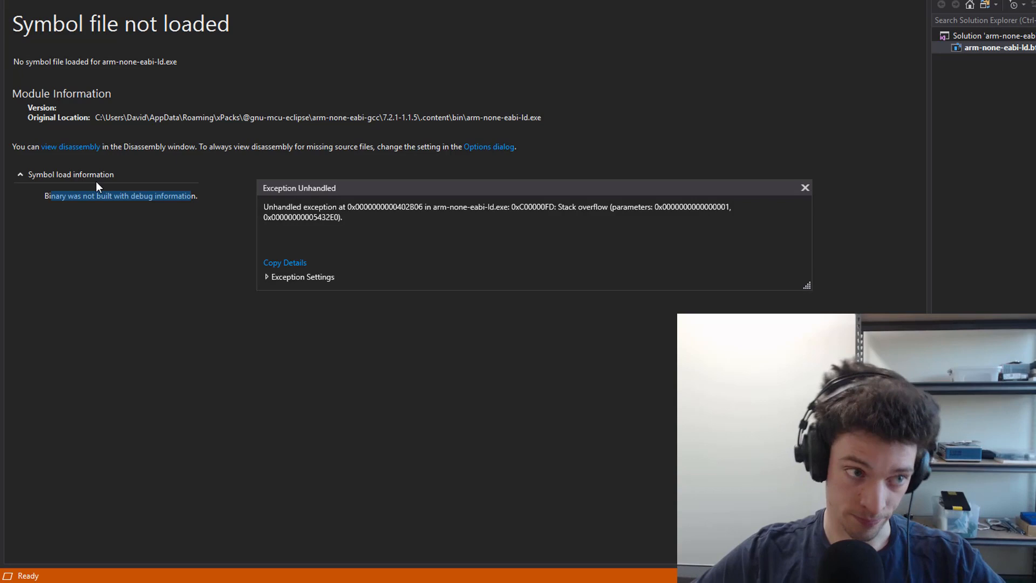
click(71, 147)
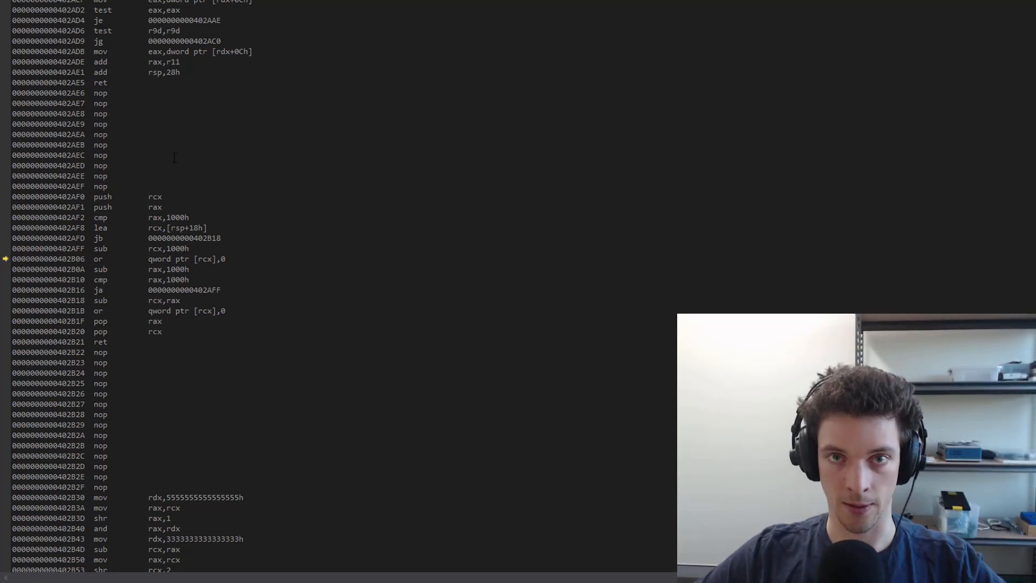
- Scroll the Disassembly window past the faulting stack-probe routine near address 402B06
scroll(down, 3)
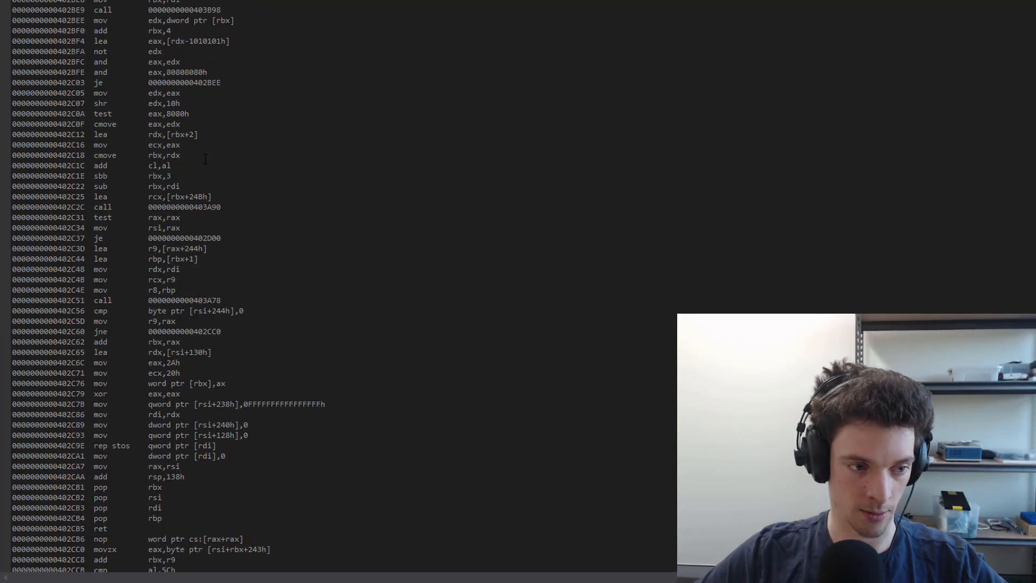